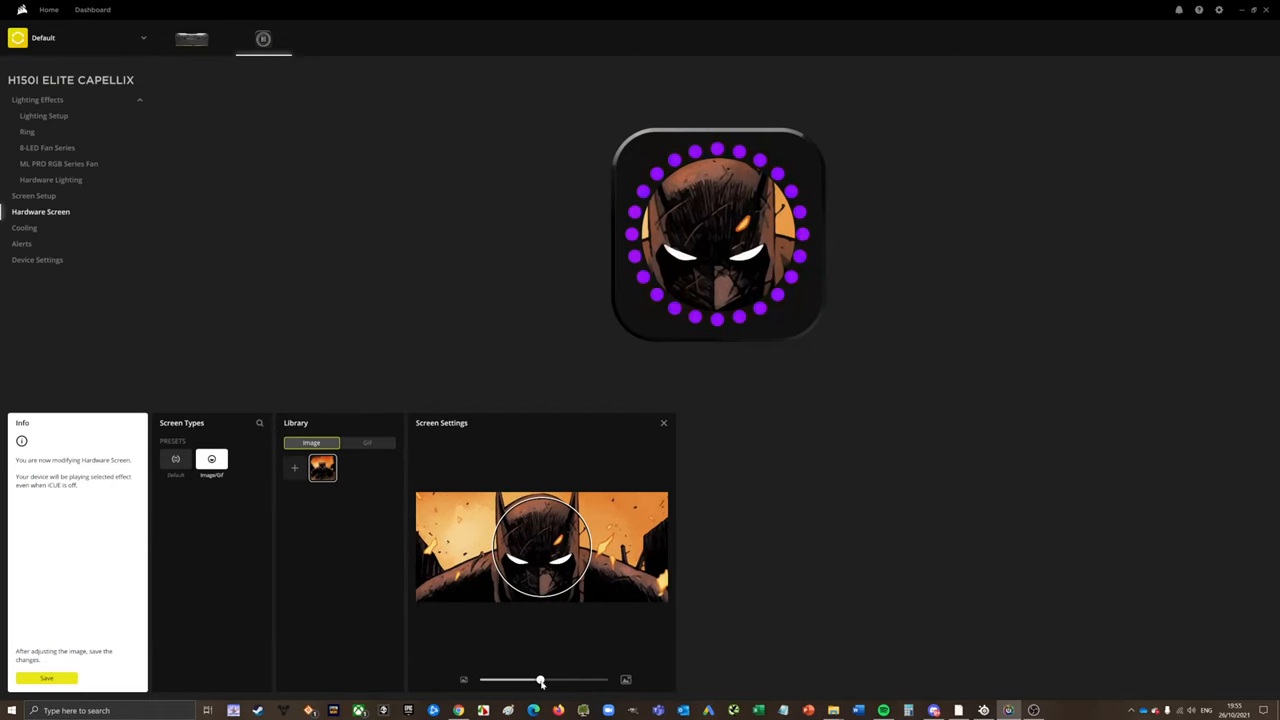
Shrink the Batman image's scale inside the round pump-head screen.
left_click_drag(540, 680, 497, 680)
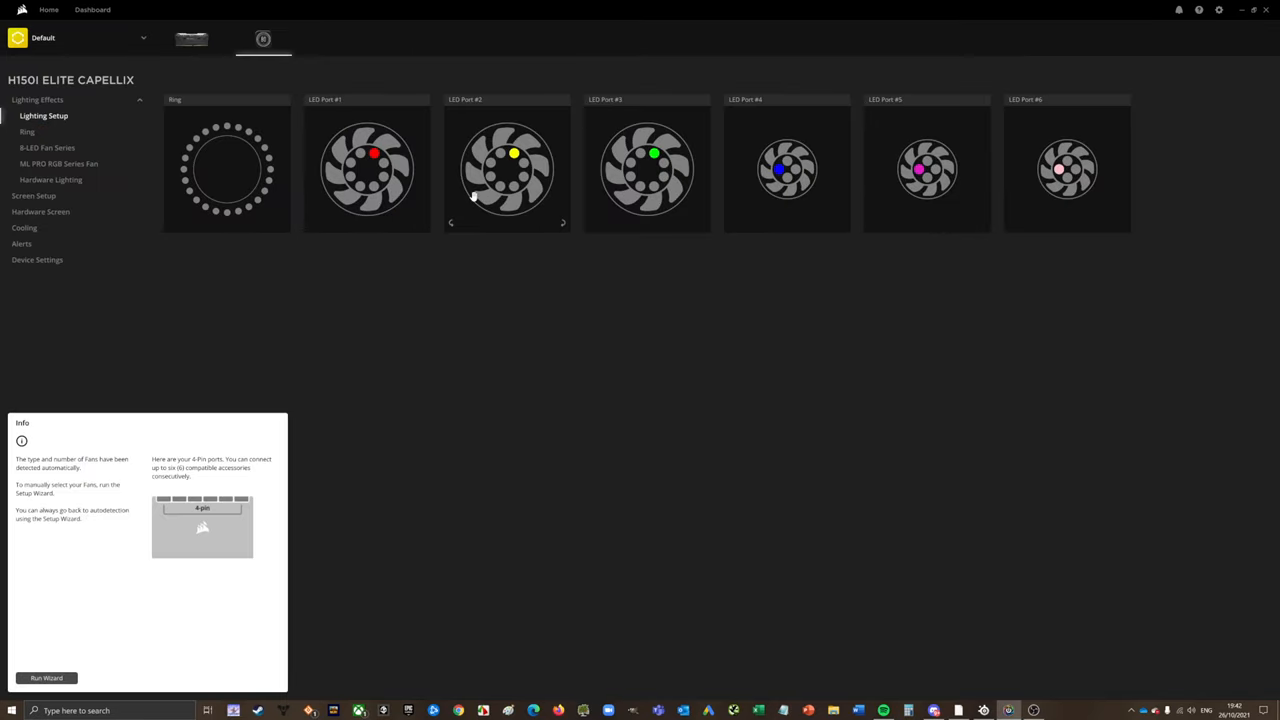
mouse_move(461, 250)
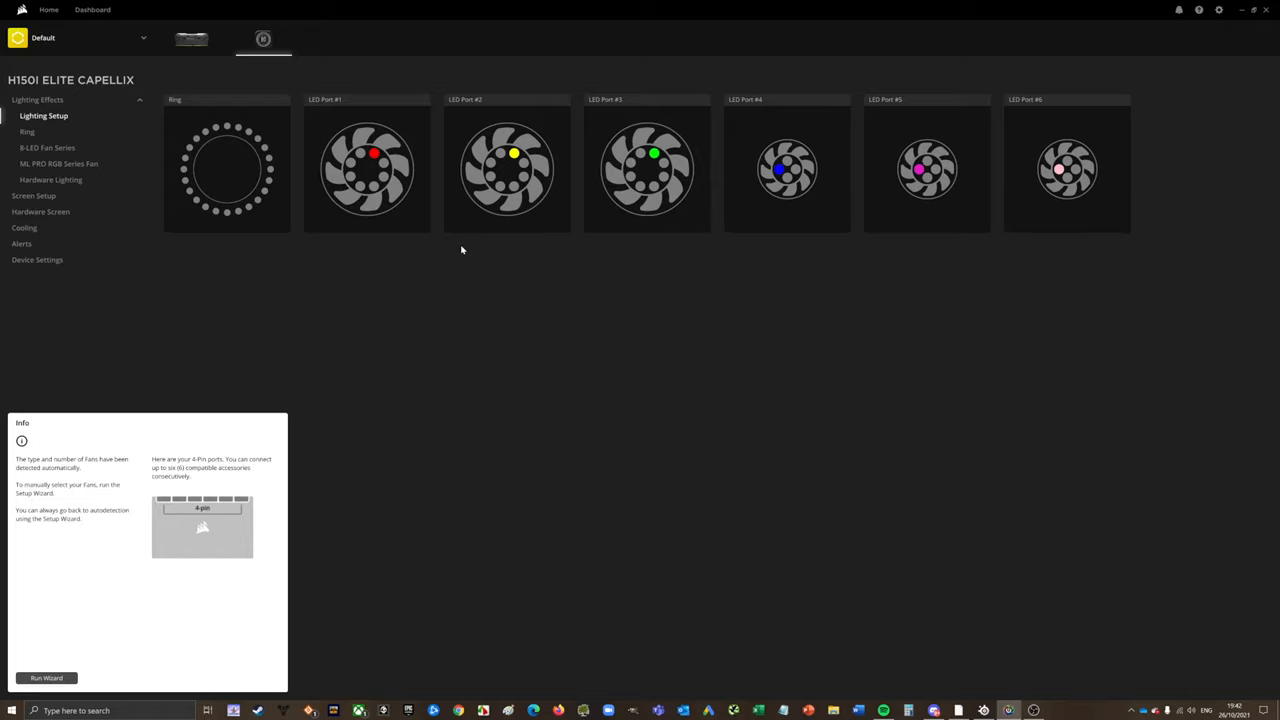
mouse_move(105, 148)
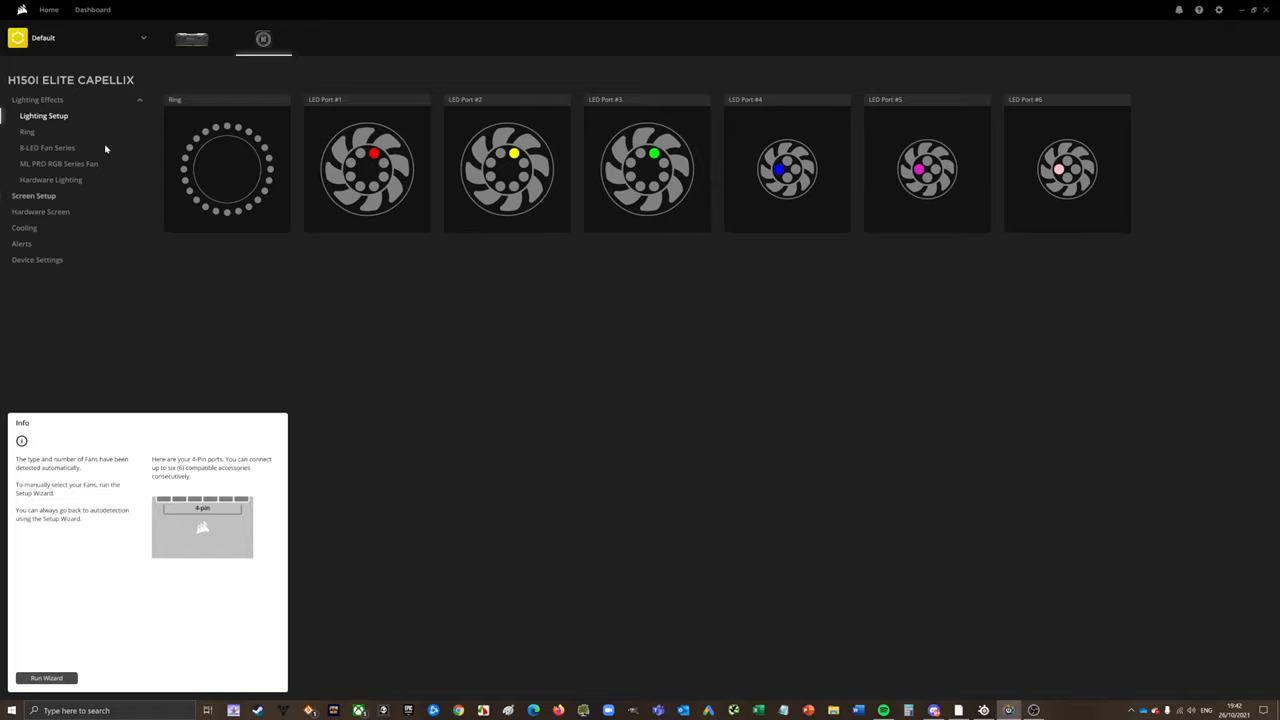
Open the H150i pump-head Ring lighting effects page.
left_click(27, 131)
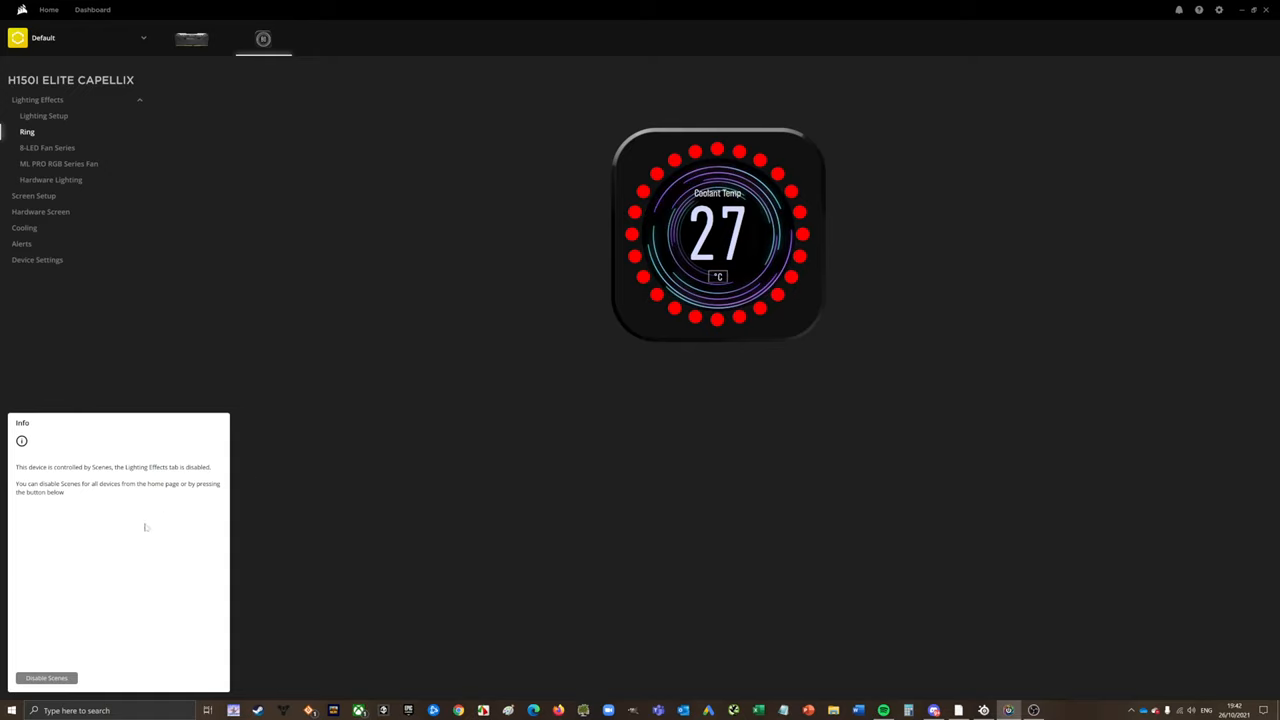
Disable scenes and preview the Temperature, Color Warp and Heartbeat ring effects.
left_click(47, 678)
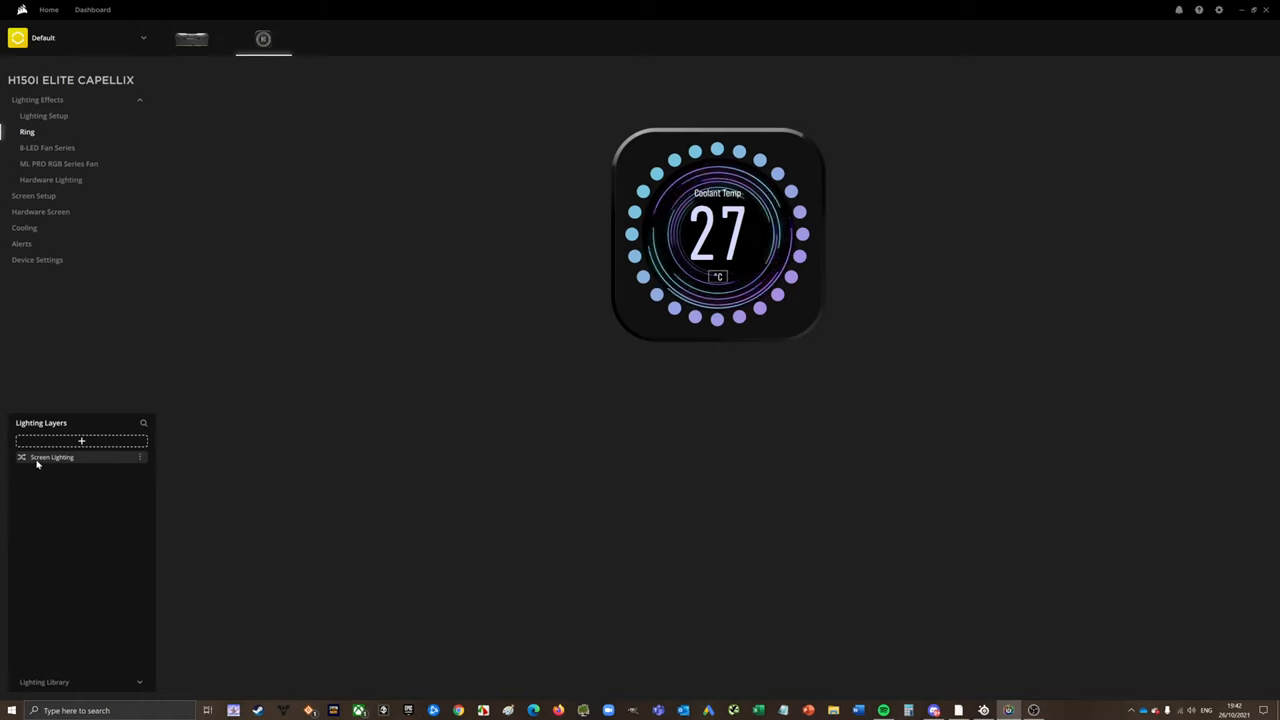
left_click(82, 442)
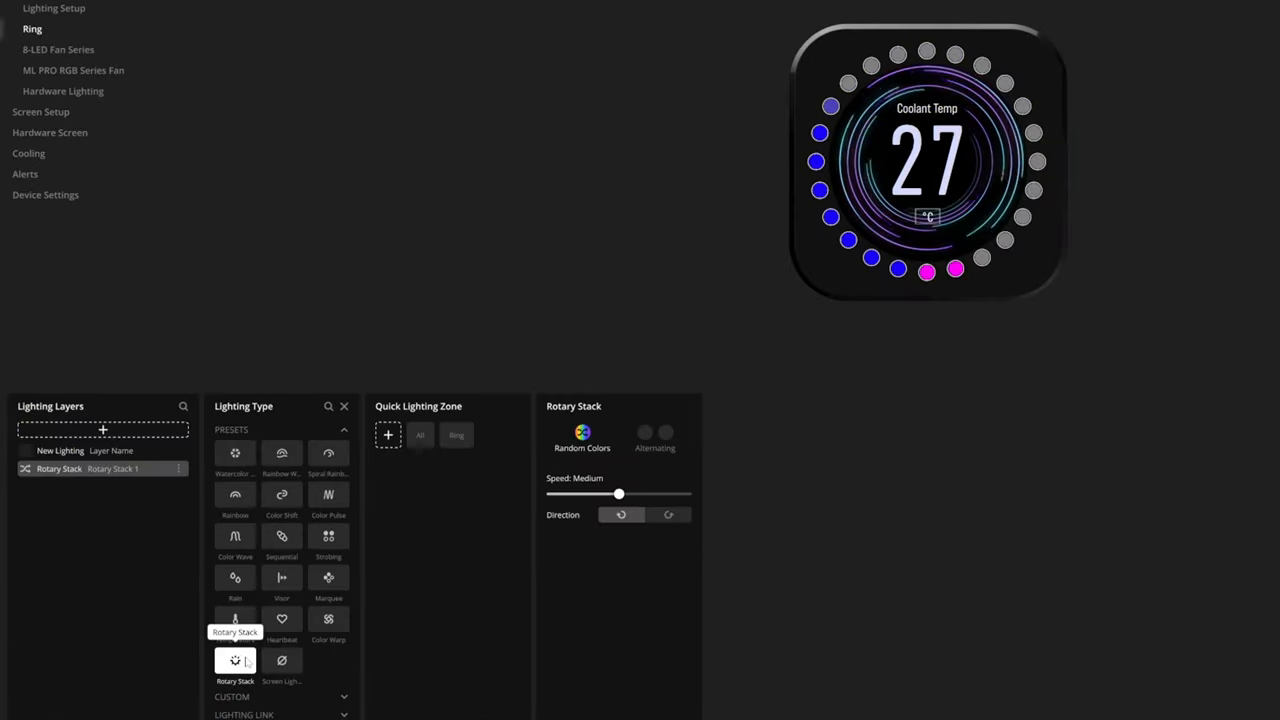
mouse_move(248, 631)
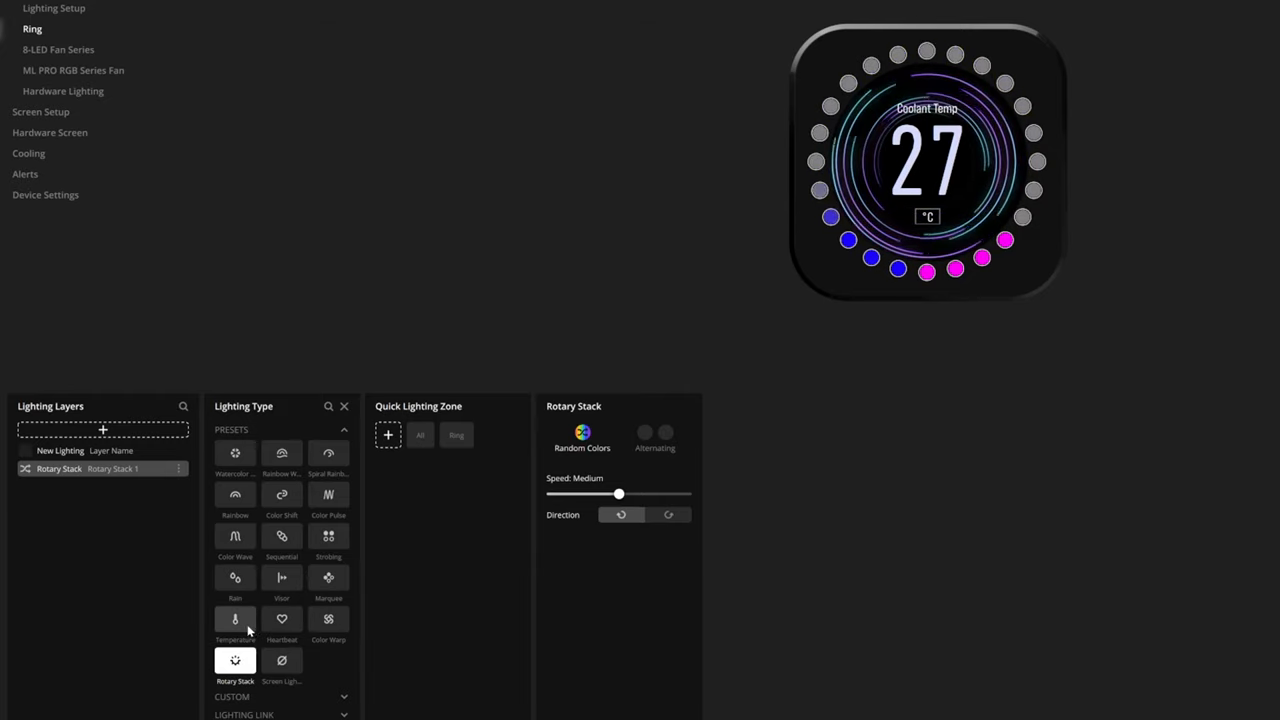
left_click(235, 619)
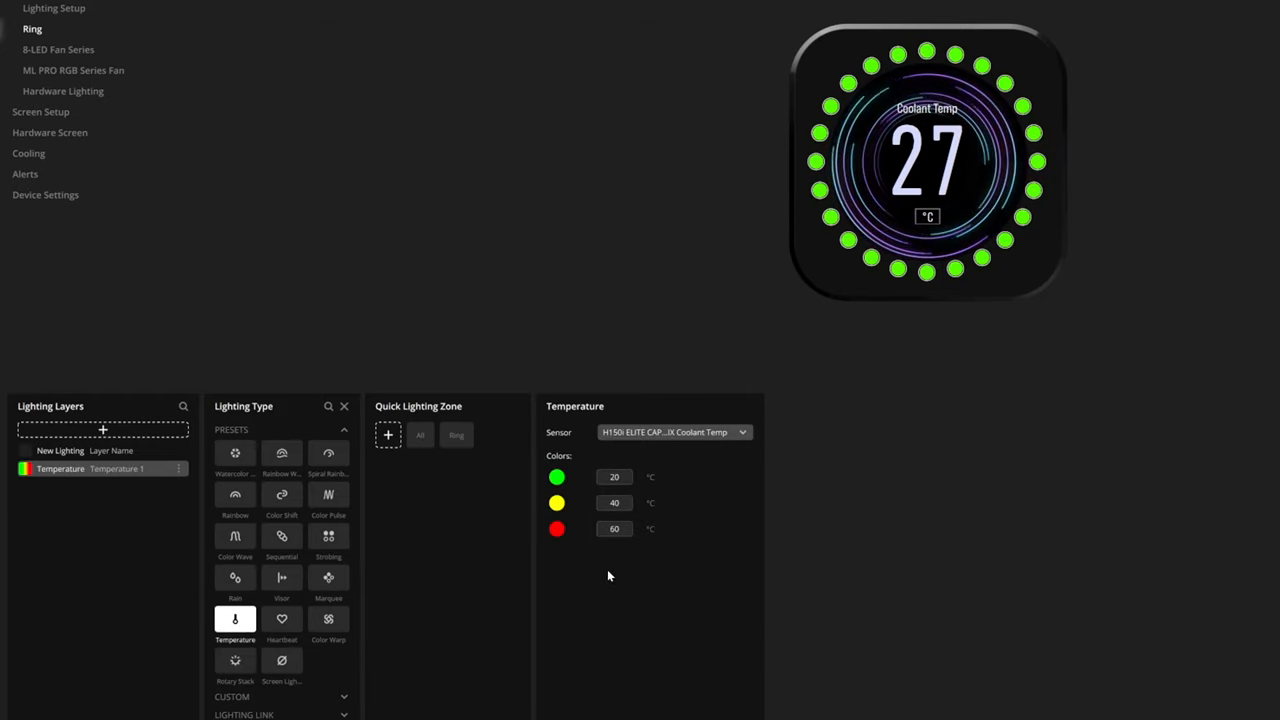
left_click(328, 619)
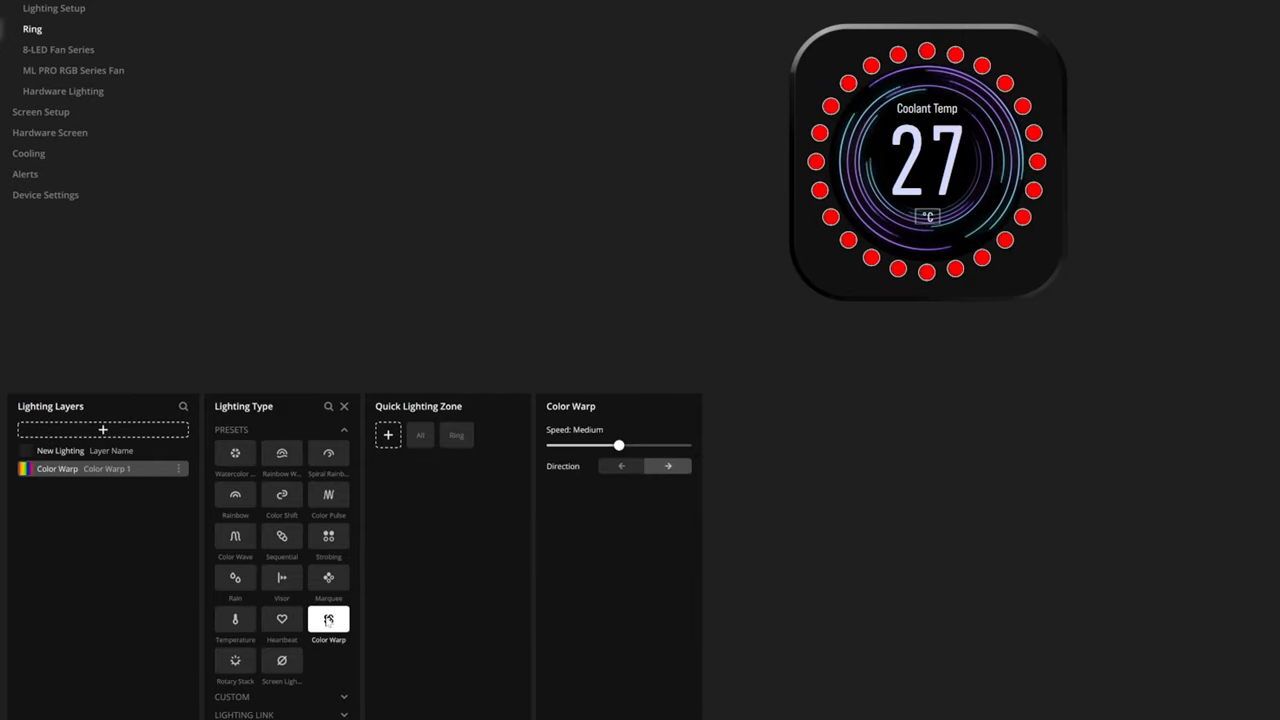
left_click(282, 618)
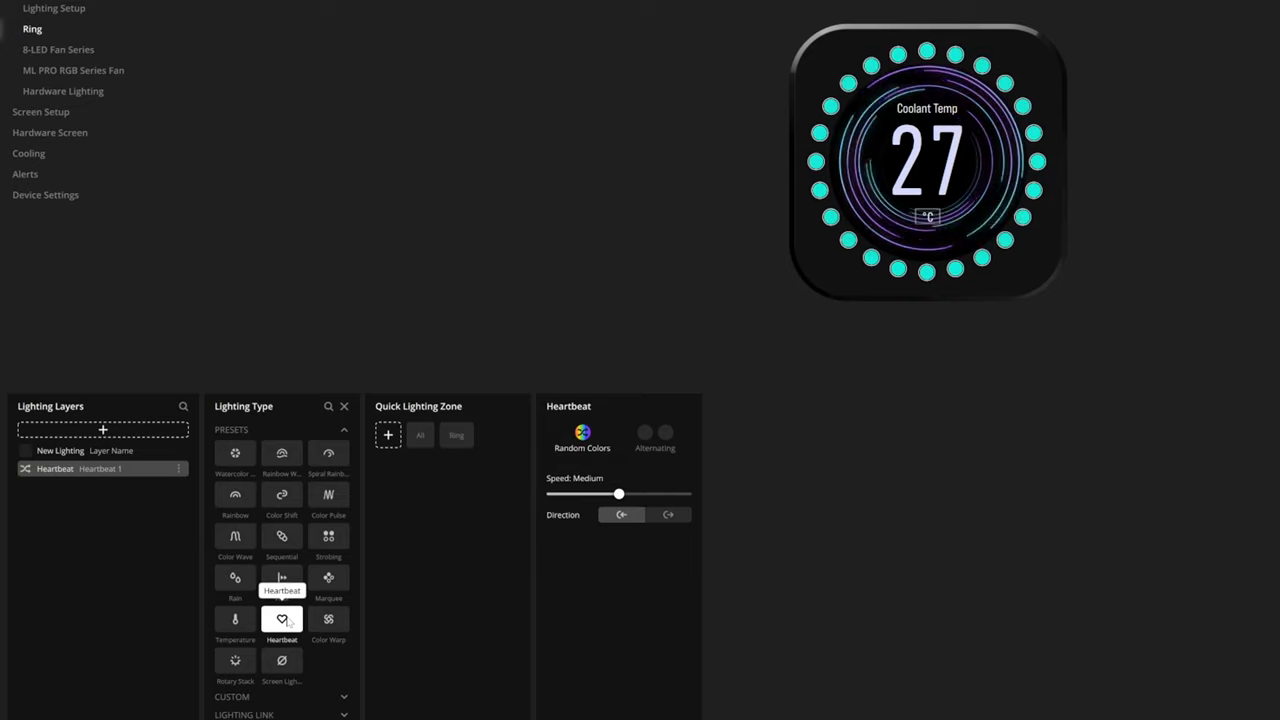
Preview Marquee, Visor, Rain and Color Wave, settling on the Sequential ring effect.
left_click(328, 578)
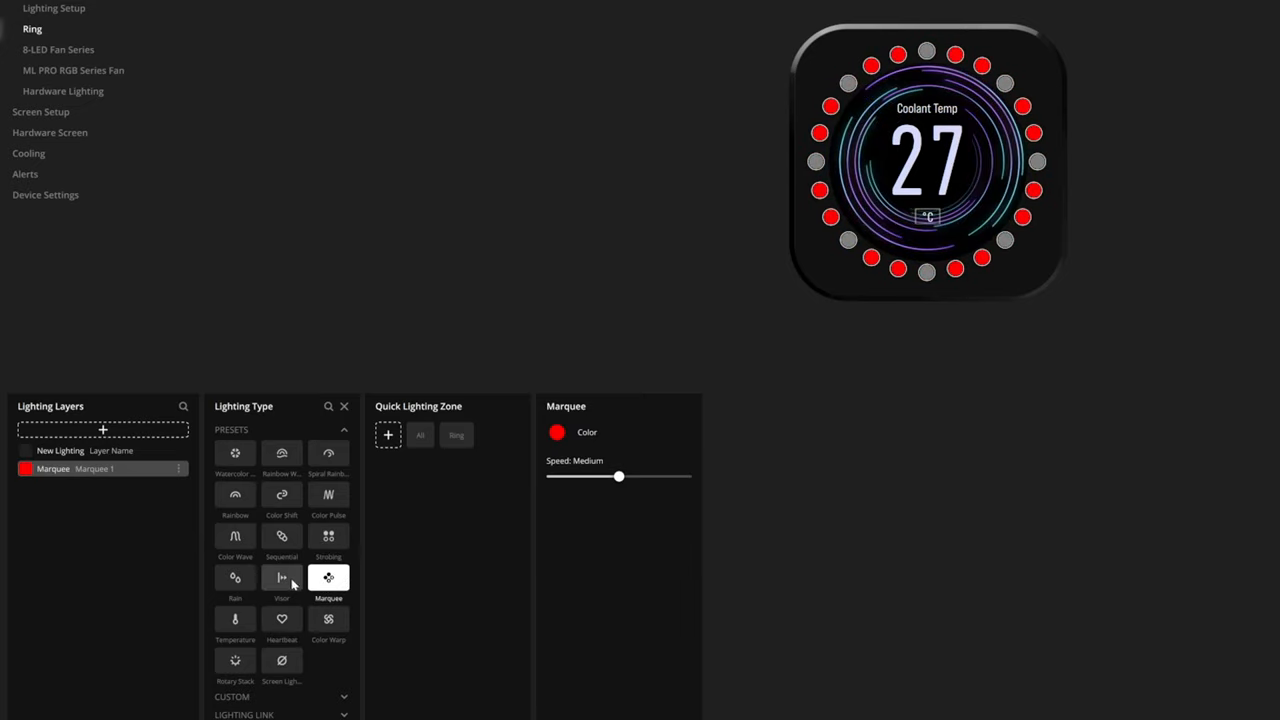
left_click(282, 577)
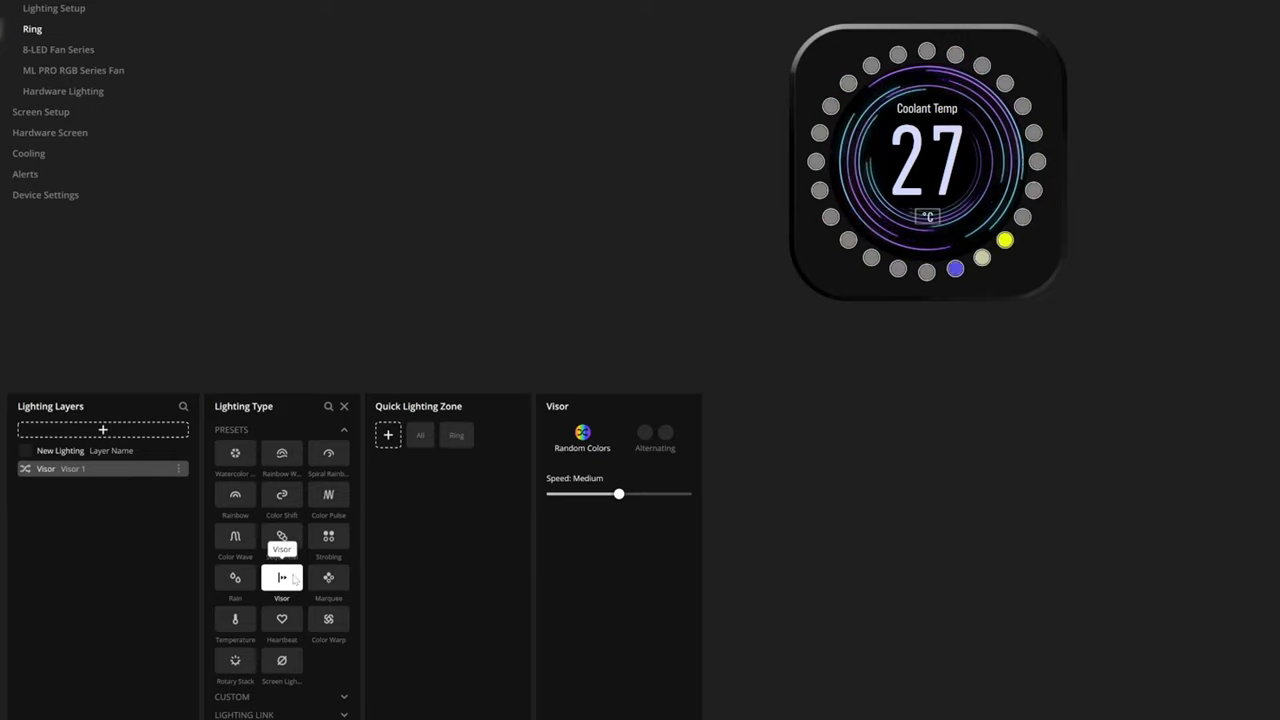
left_click(235, 578)
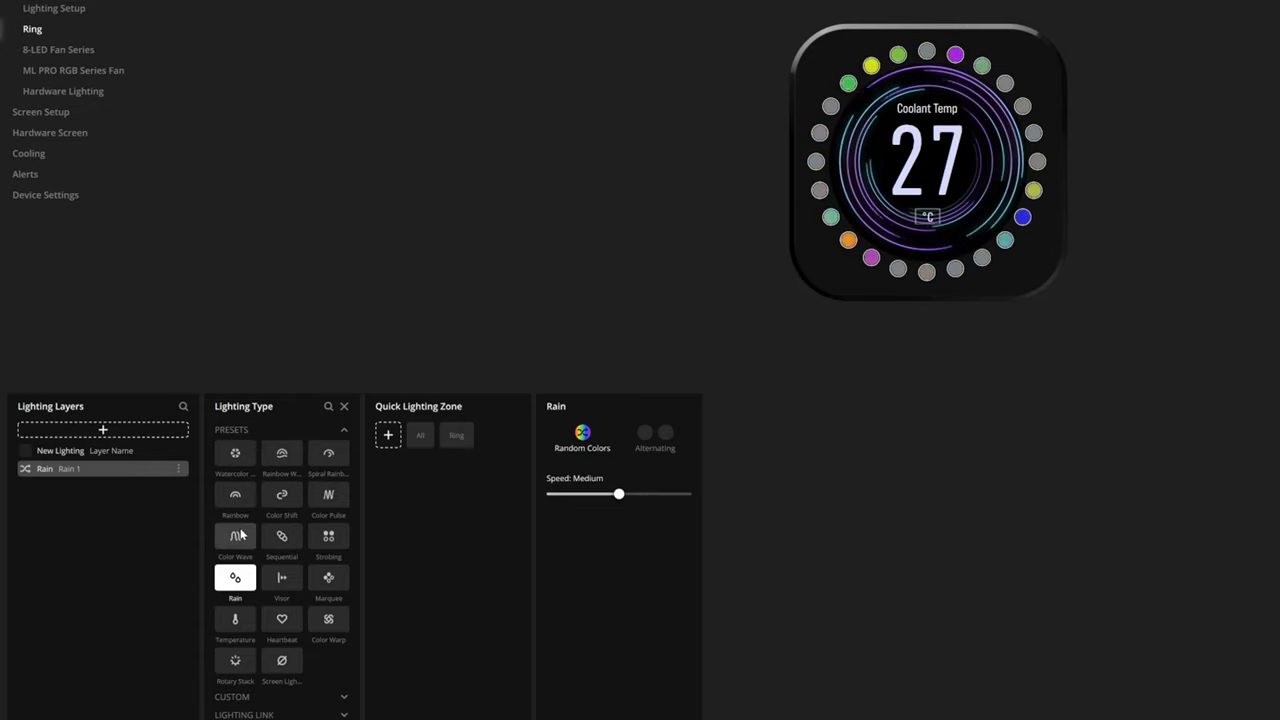
left_click(235, 536)
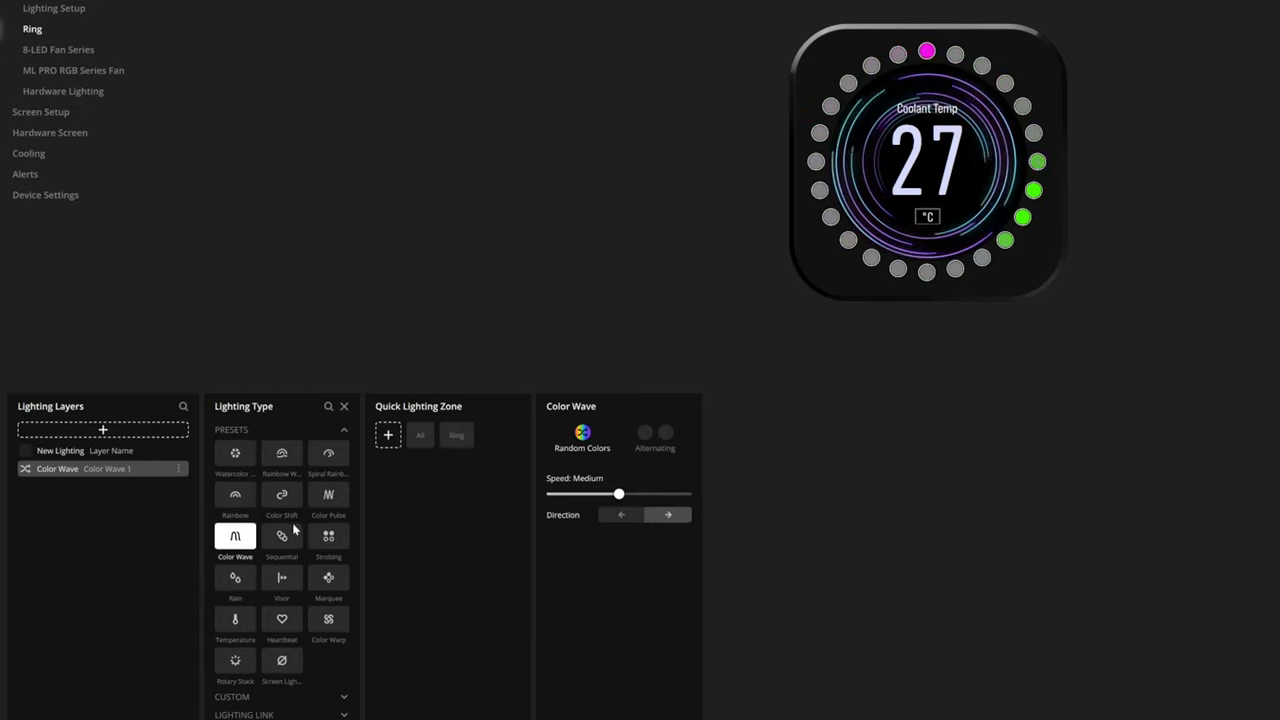
left_click(281, 536)
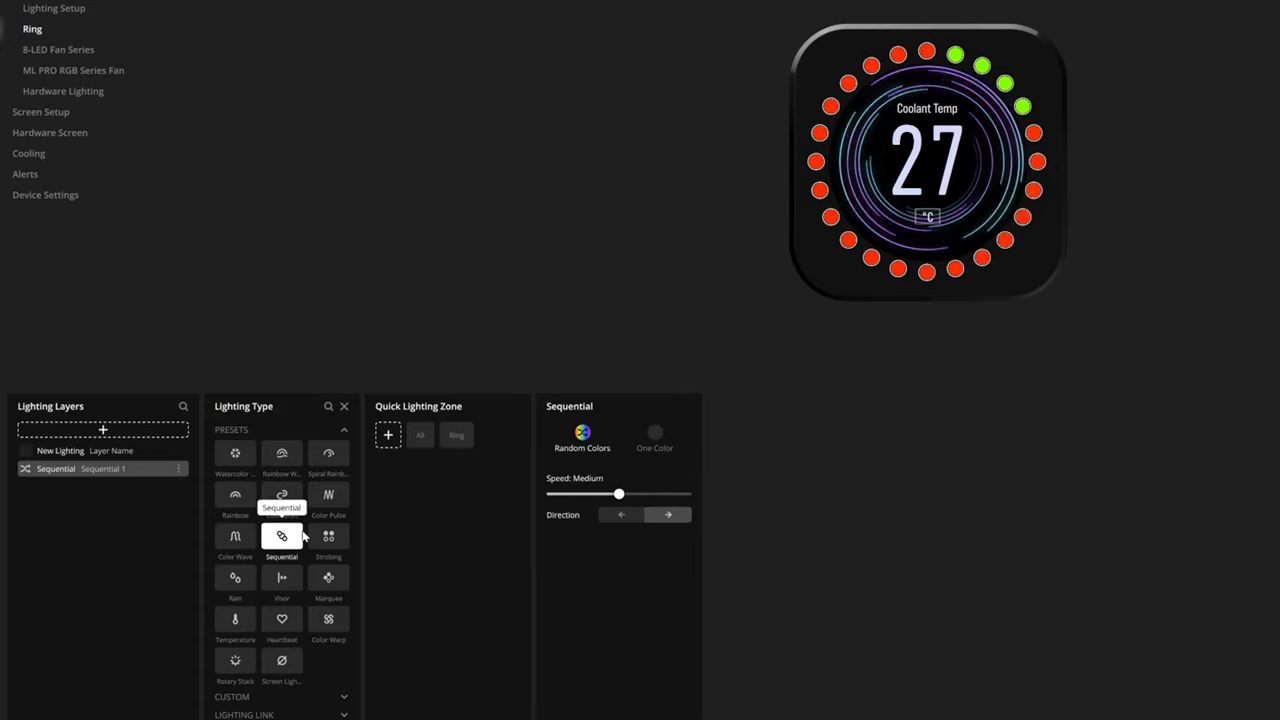
left_click(41, 111)
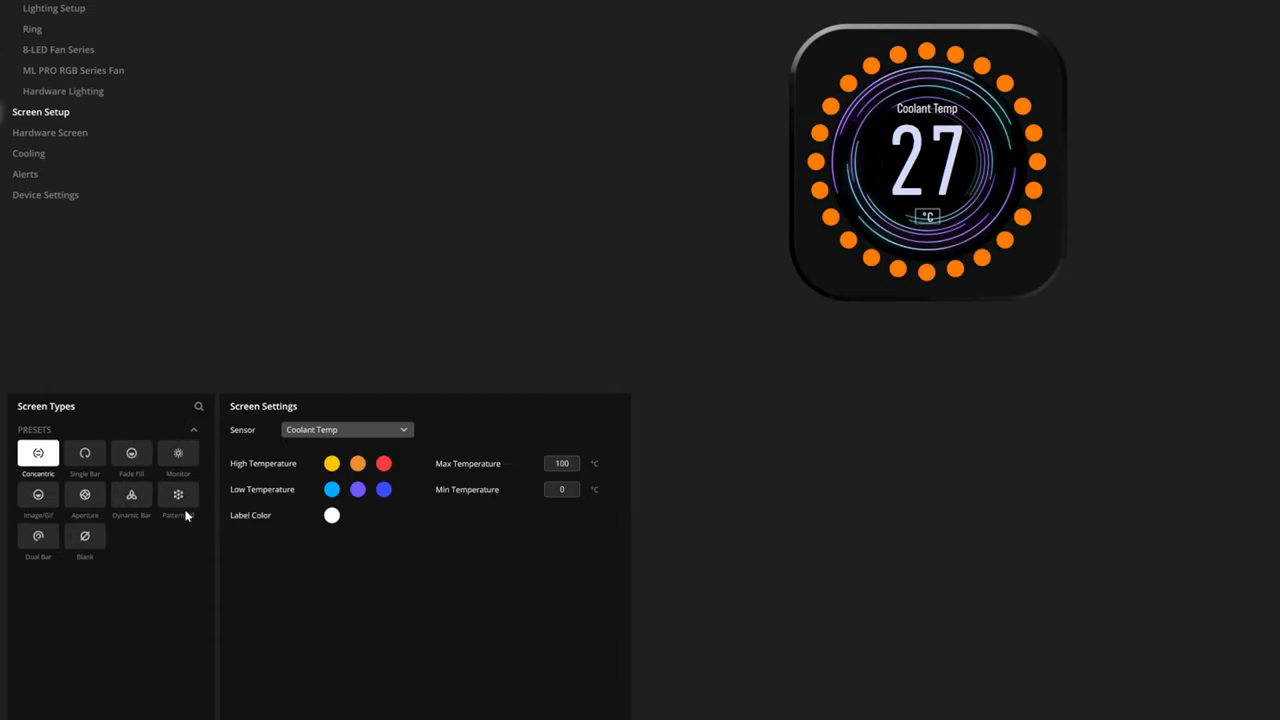
Try Single Bar and Fade Fill, then switch the screen to the Monitor preset showing pump speed.
left_click(85, 453)
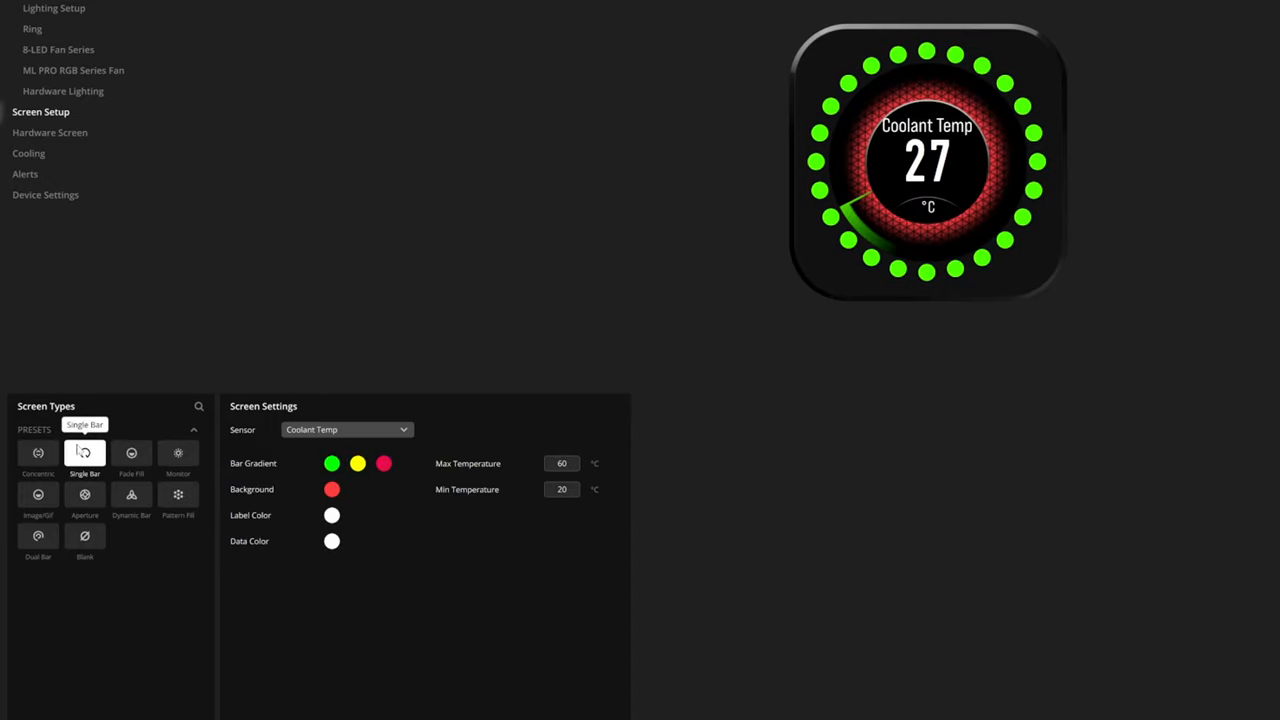
left_click(131, 453)
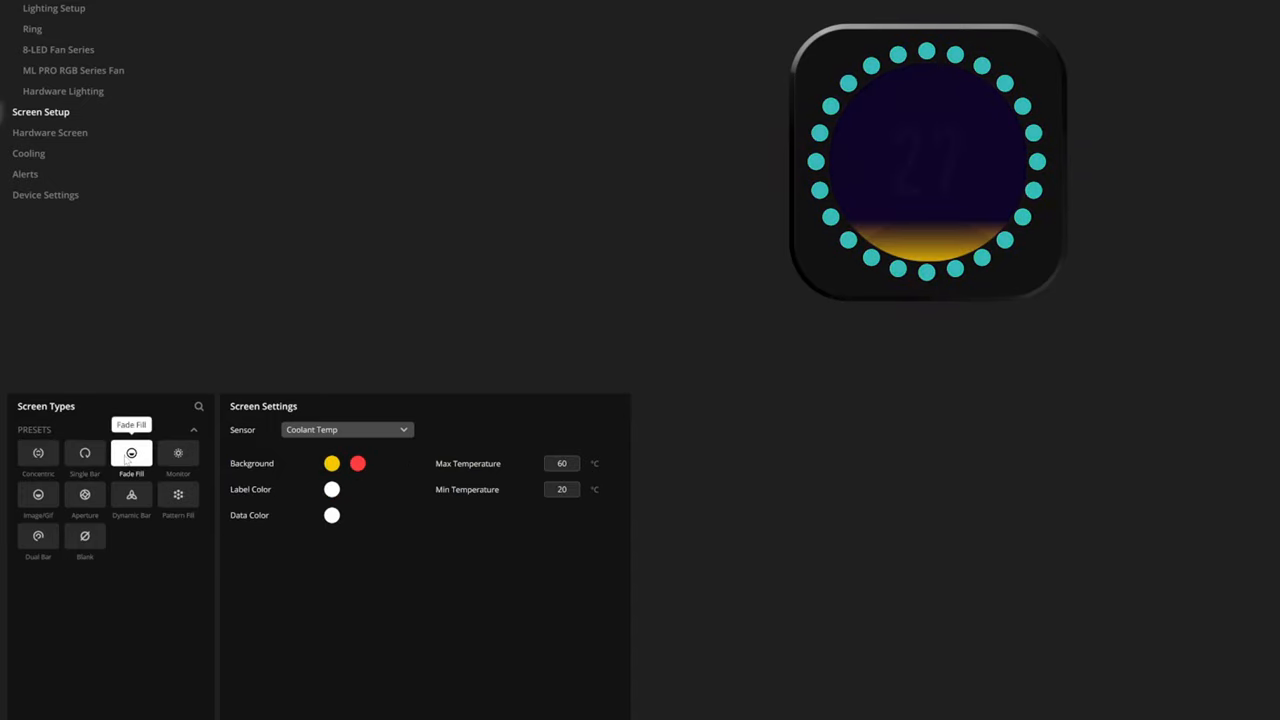
left_click(131, 453)
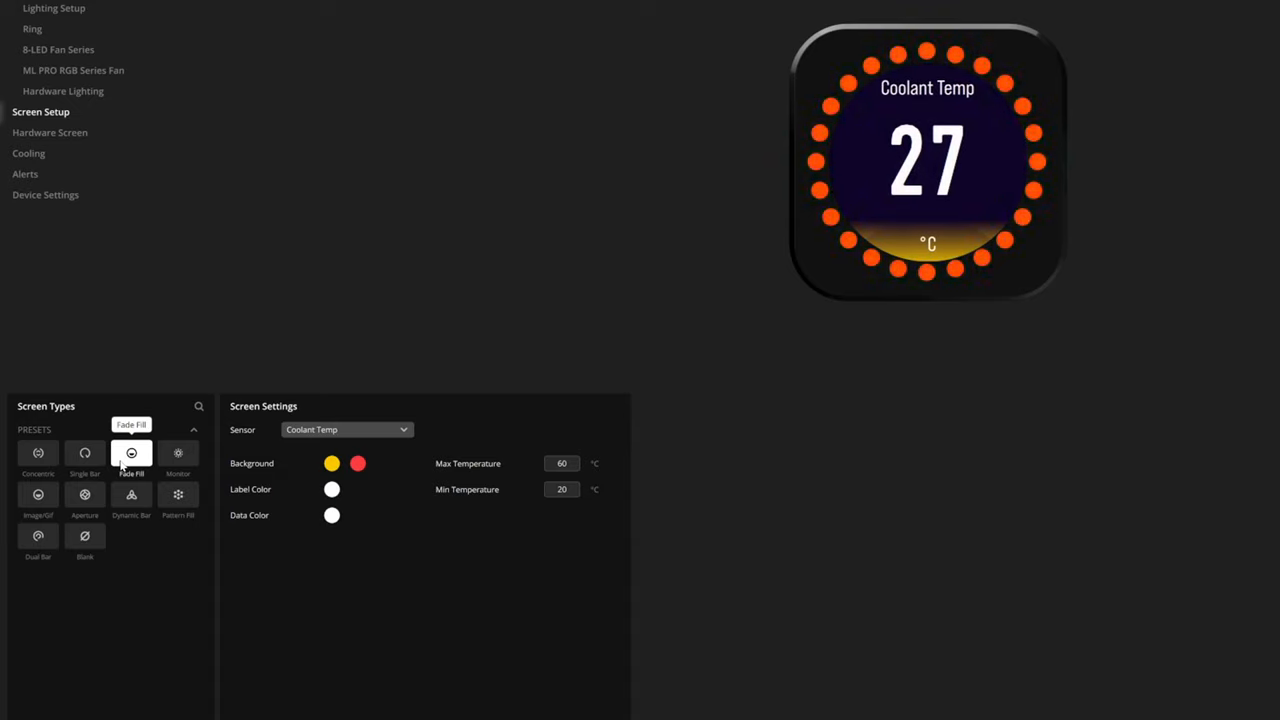
left_click(331, 463)
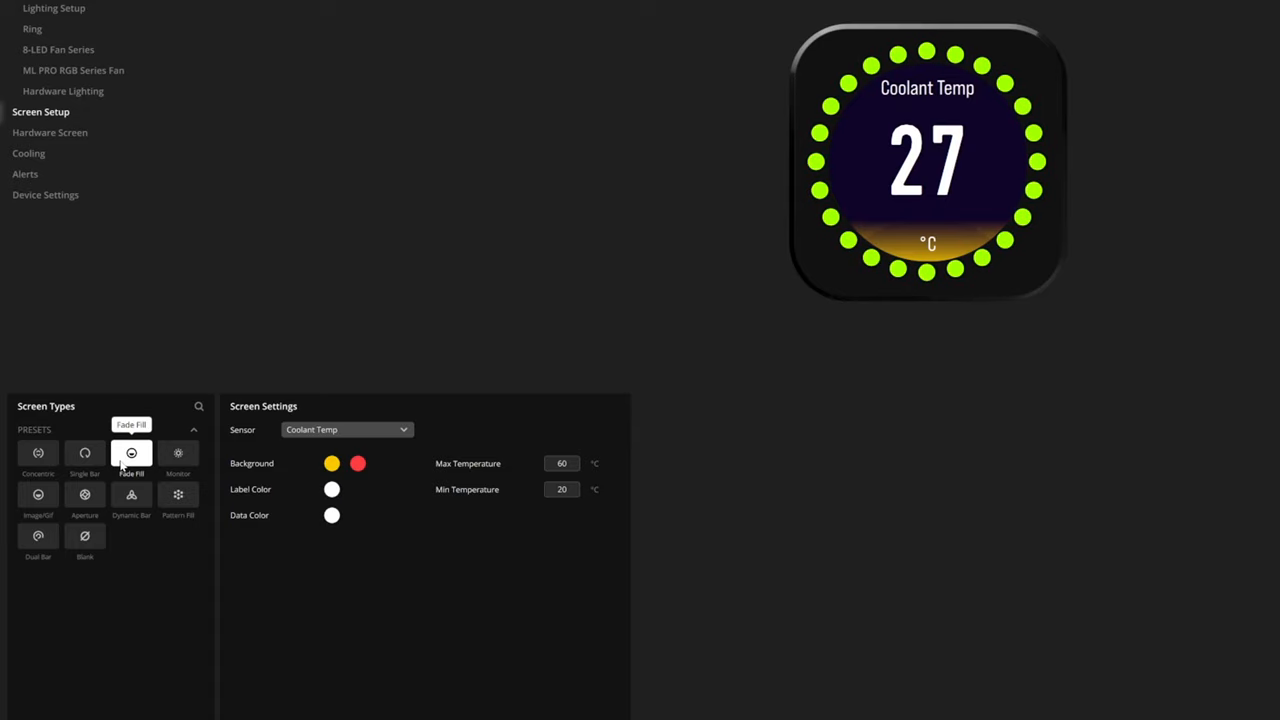
left_click(347, 429)
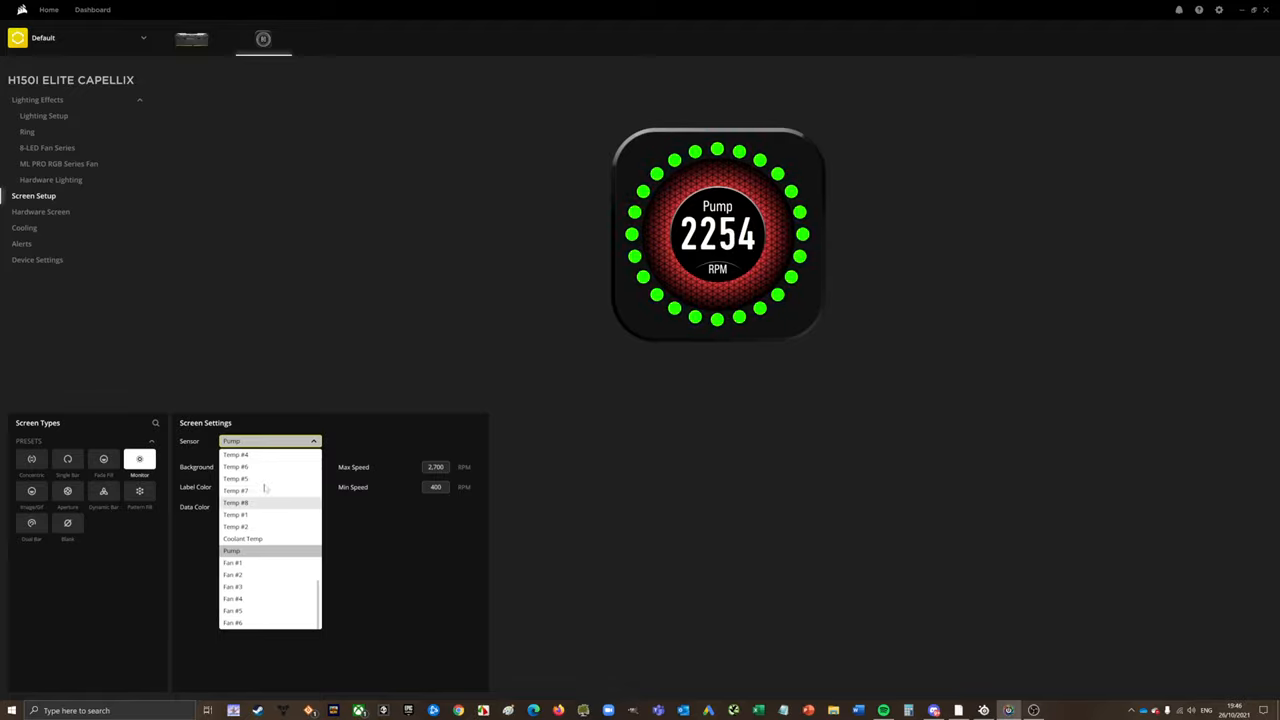
Change the monitored sensor from Temp #2 to Coolant Temp.
left_click(235, 454)
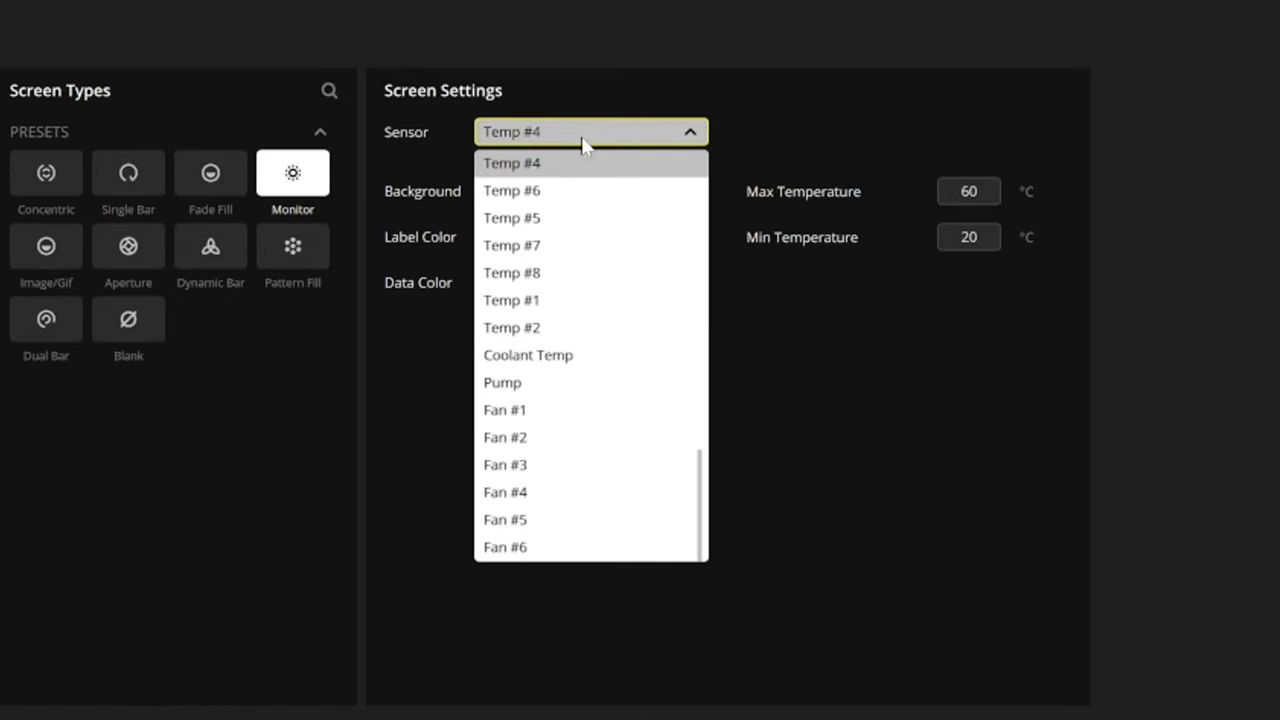
left_click(511, 327)
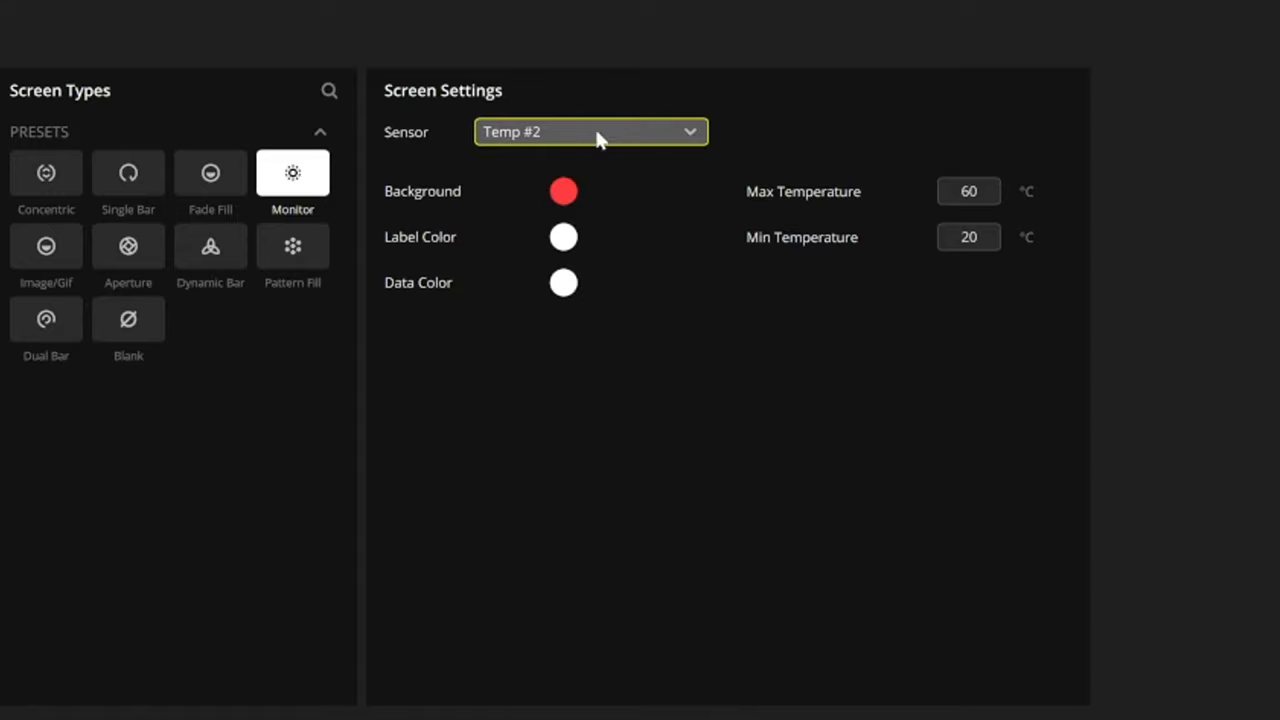
left_click(590, 131)
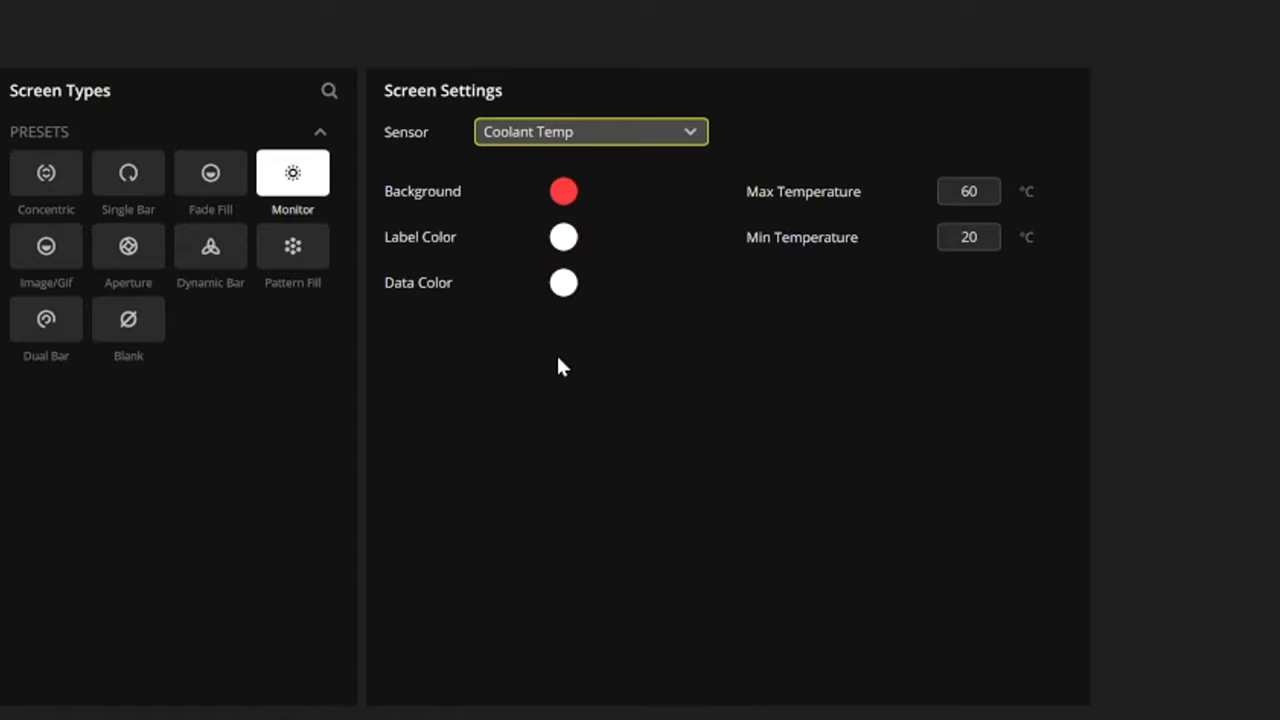
Try the Image/Gif, Aperture, Dynamic Bar and Pattern Fill presets, then choose Dual Bar.
left_click(46, 246)
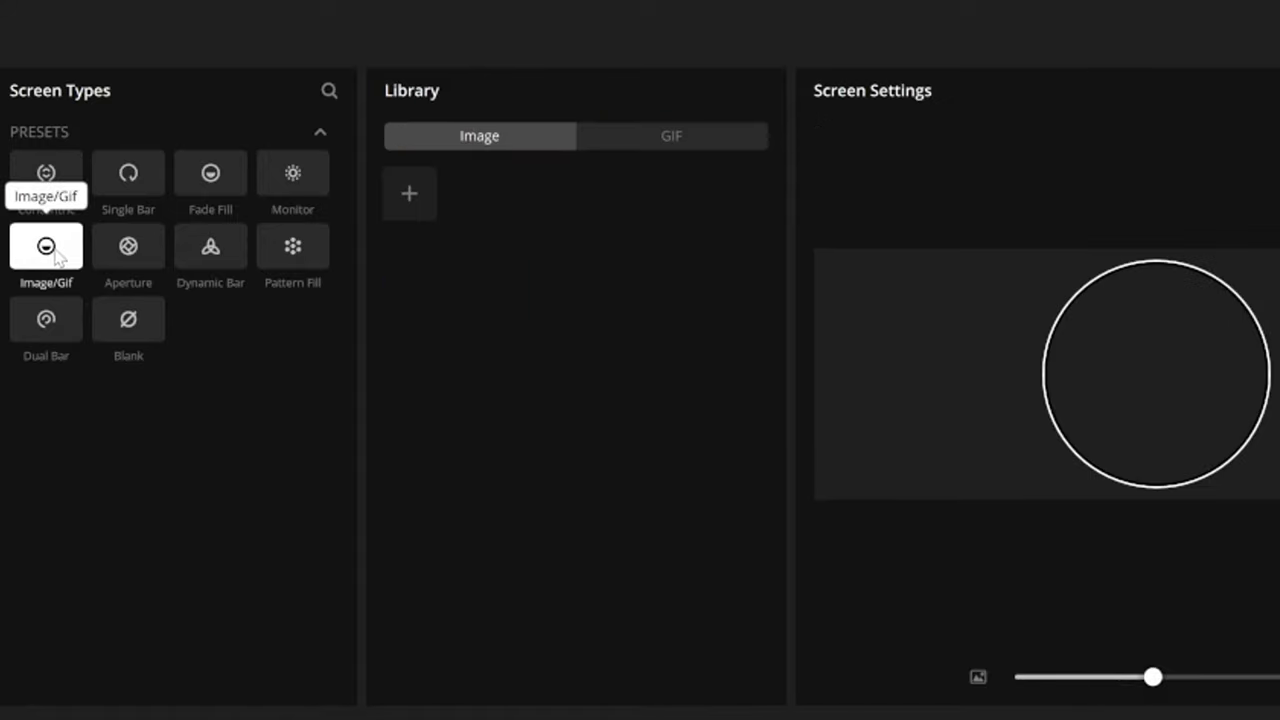
left_click(128, 246)
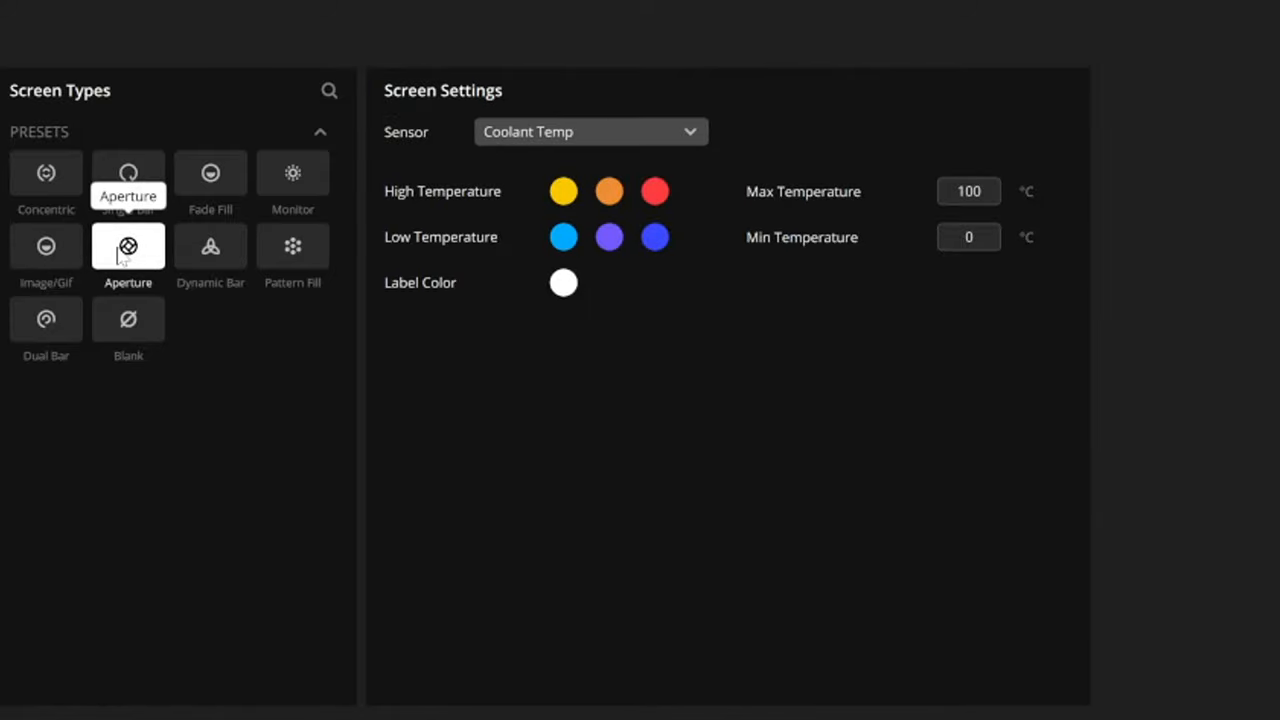
left_click(210, 246)
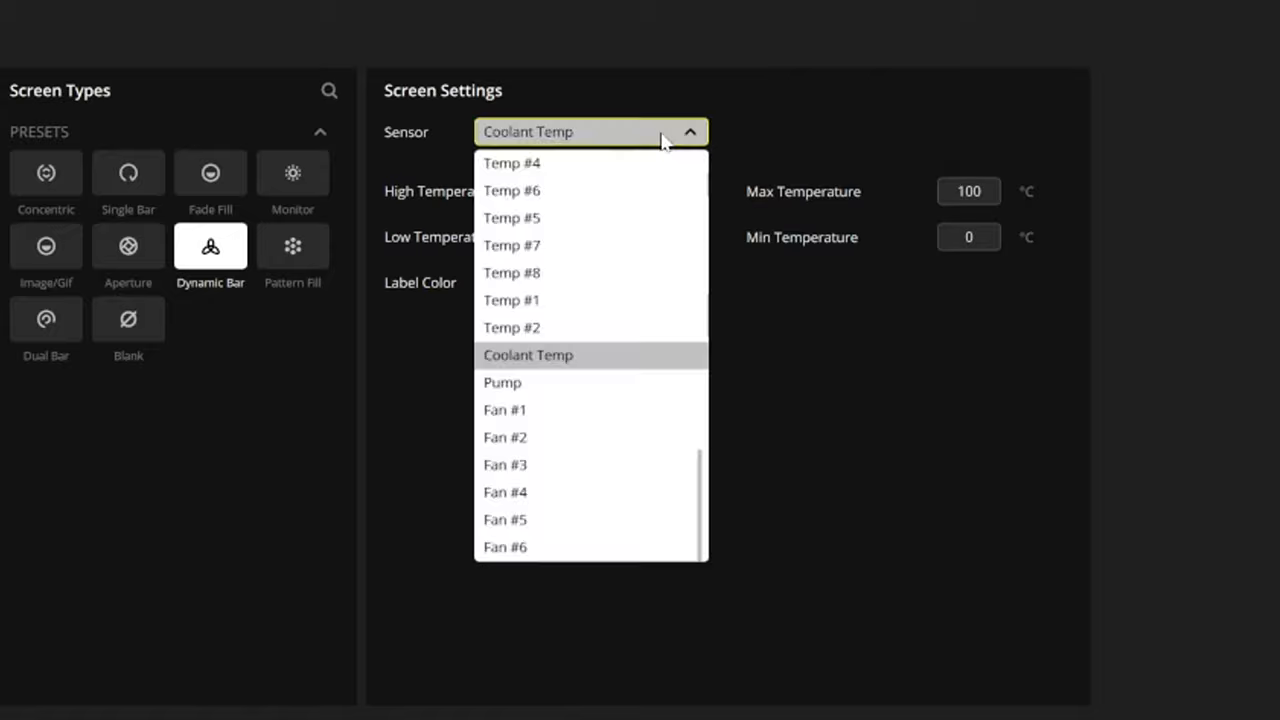
mouse_move(750, 130)
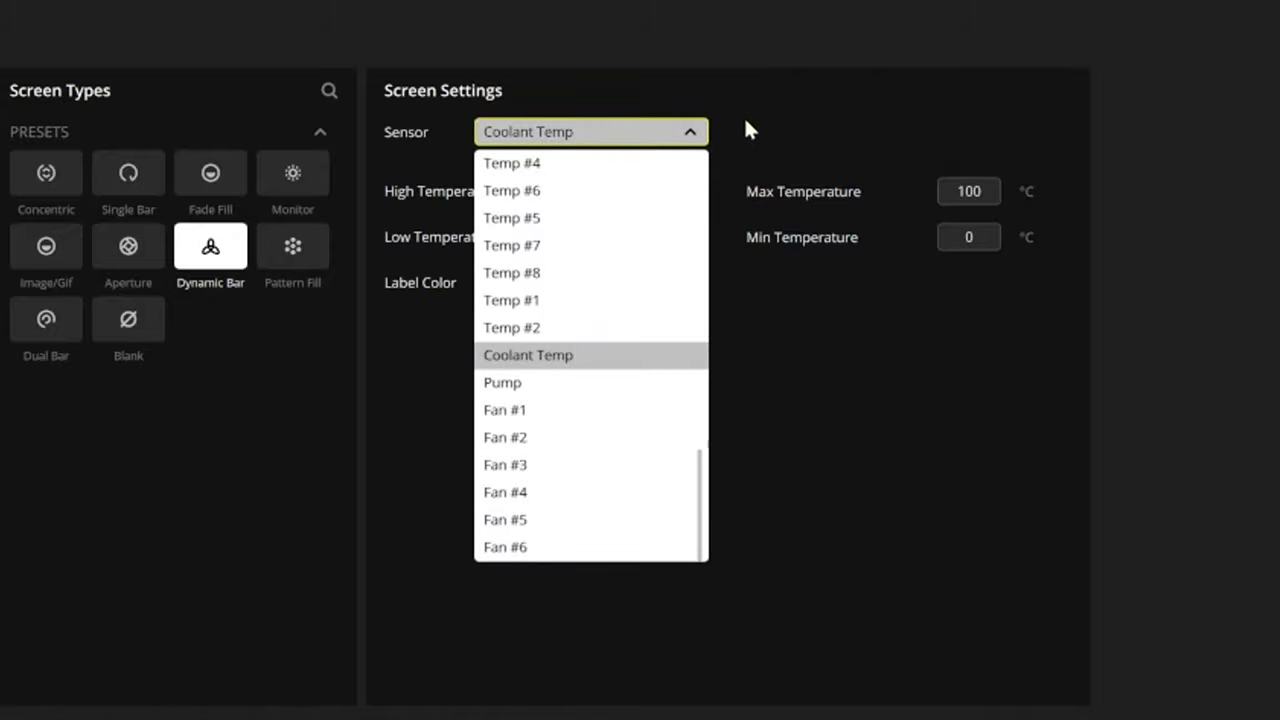
left_click(292, 246)
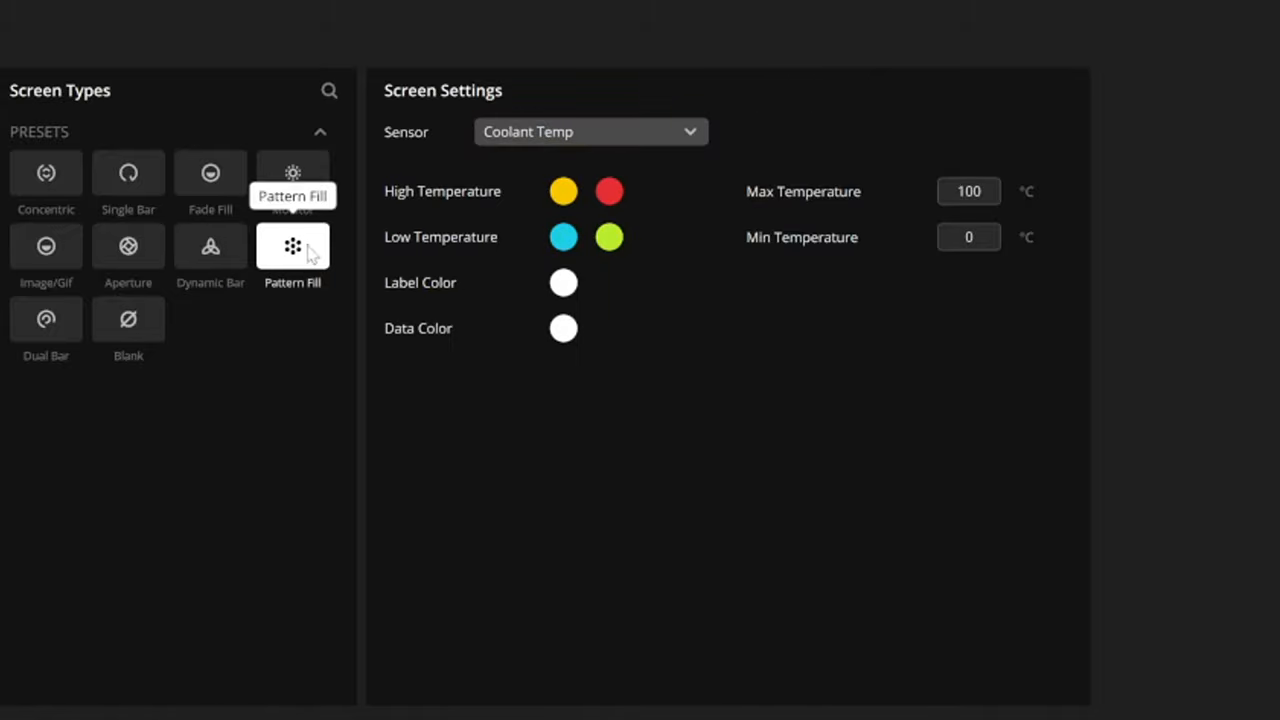
mouse_move(340, 268)
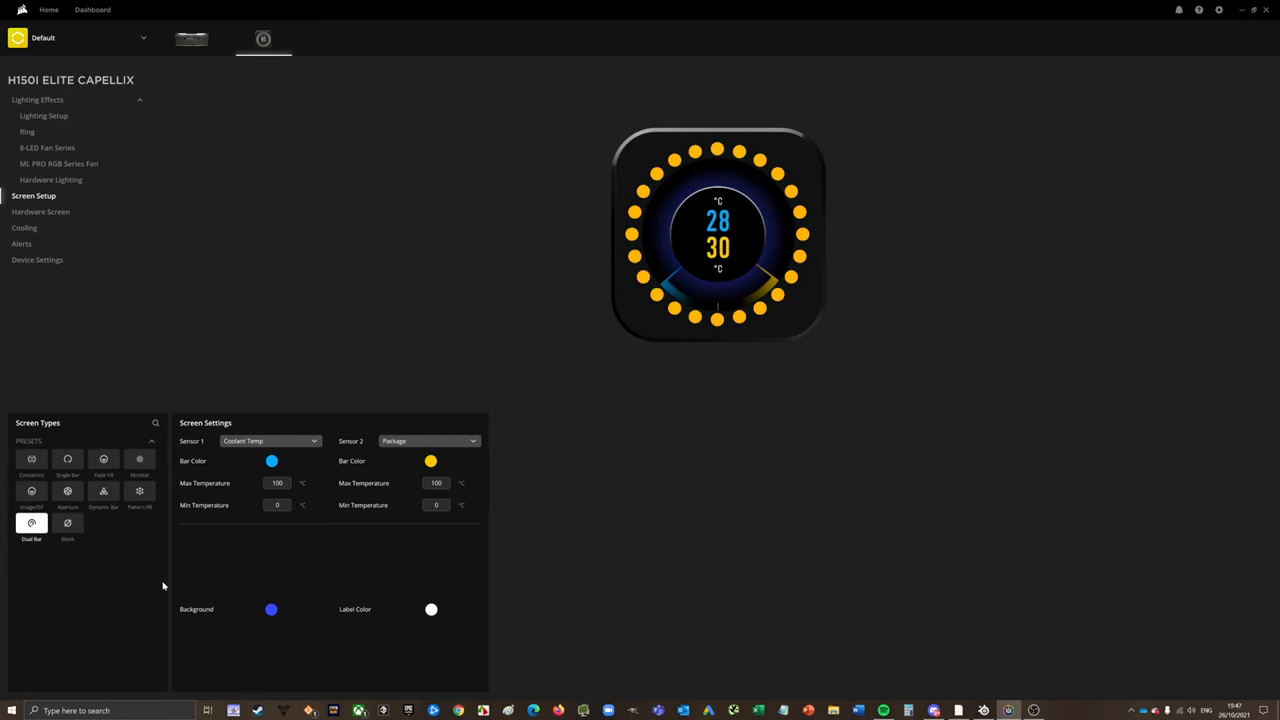
left_click(428, 441)
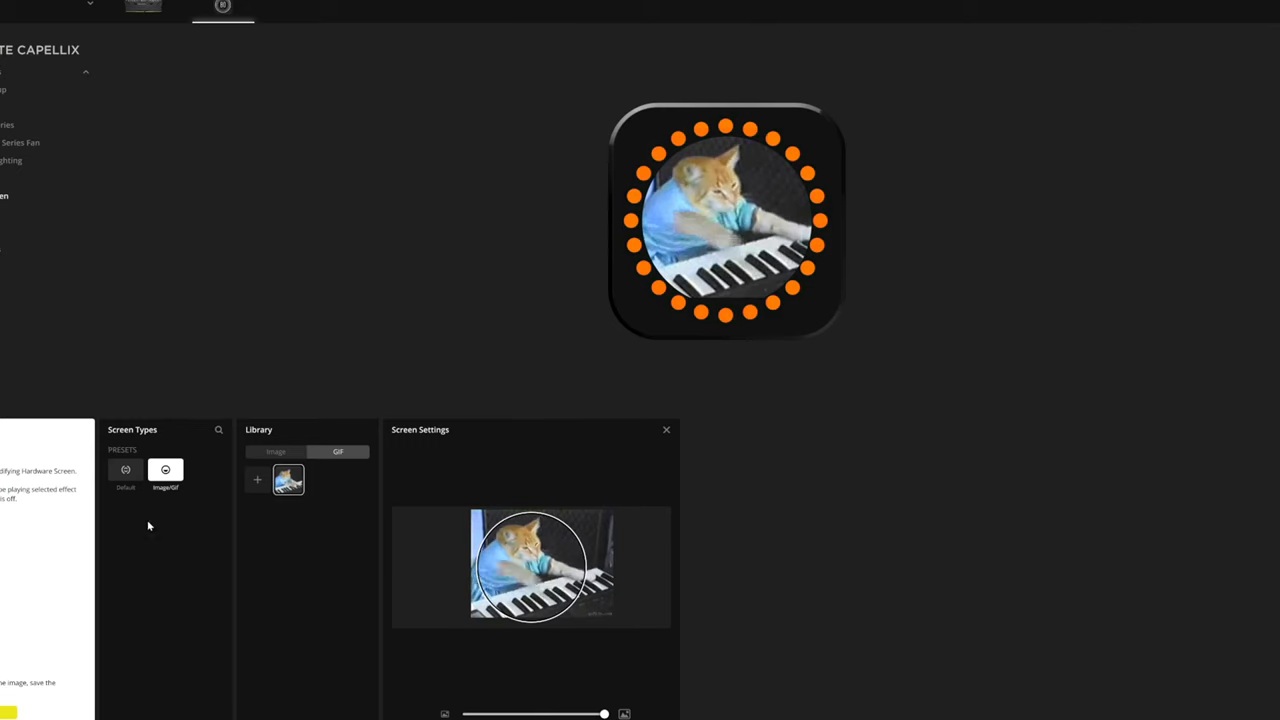
Add a GIF from Downloads to the library and show the piano cat animation.
left_click(257, 480)
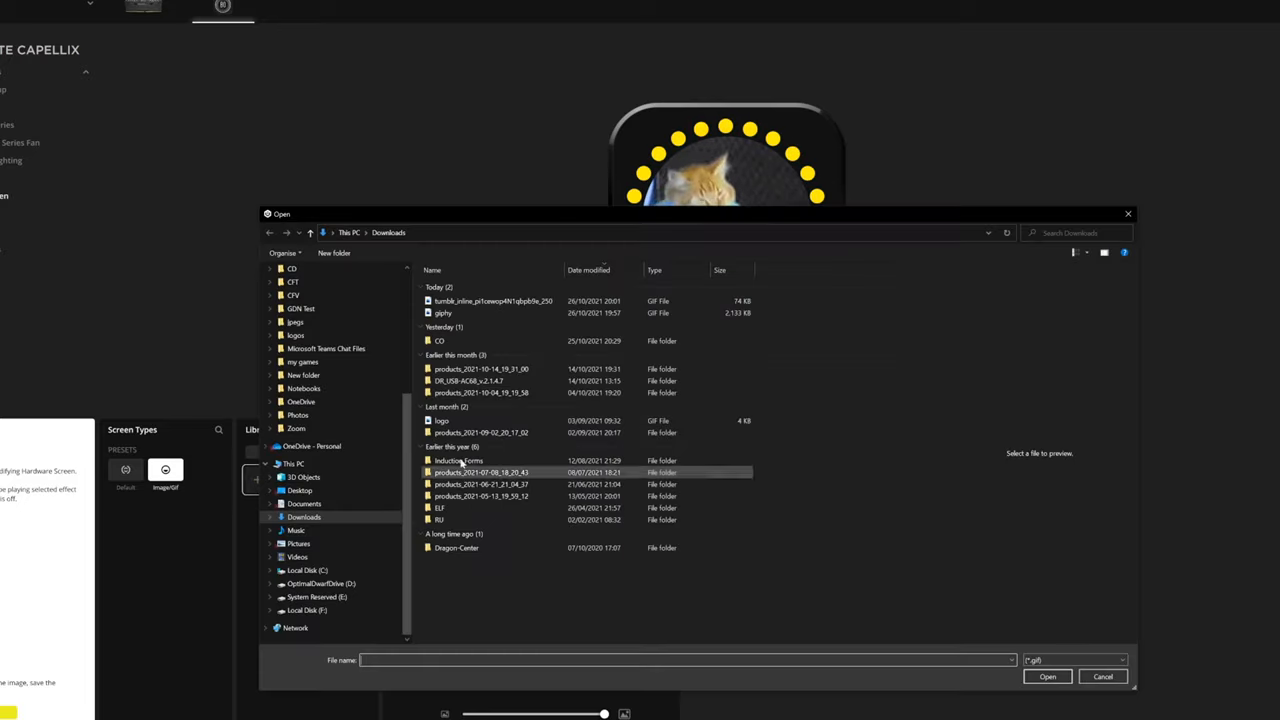
left_click(1047, 677)
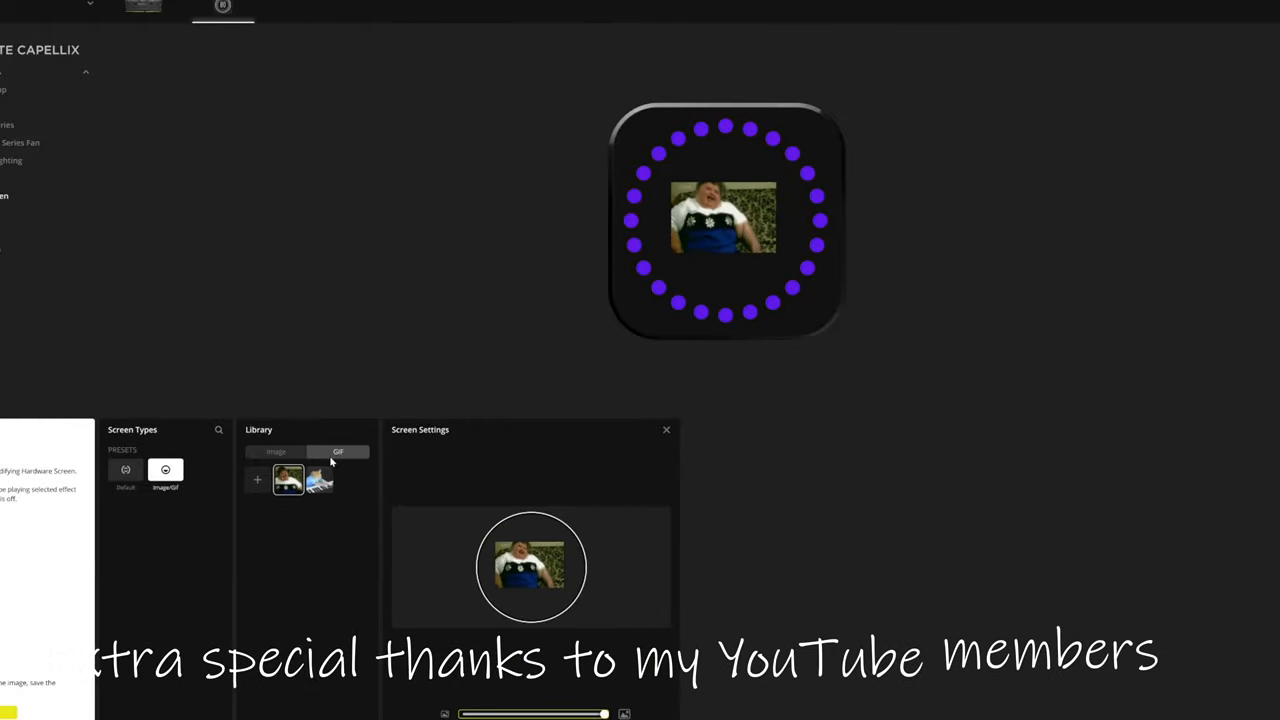
left_click(319, 480)
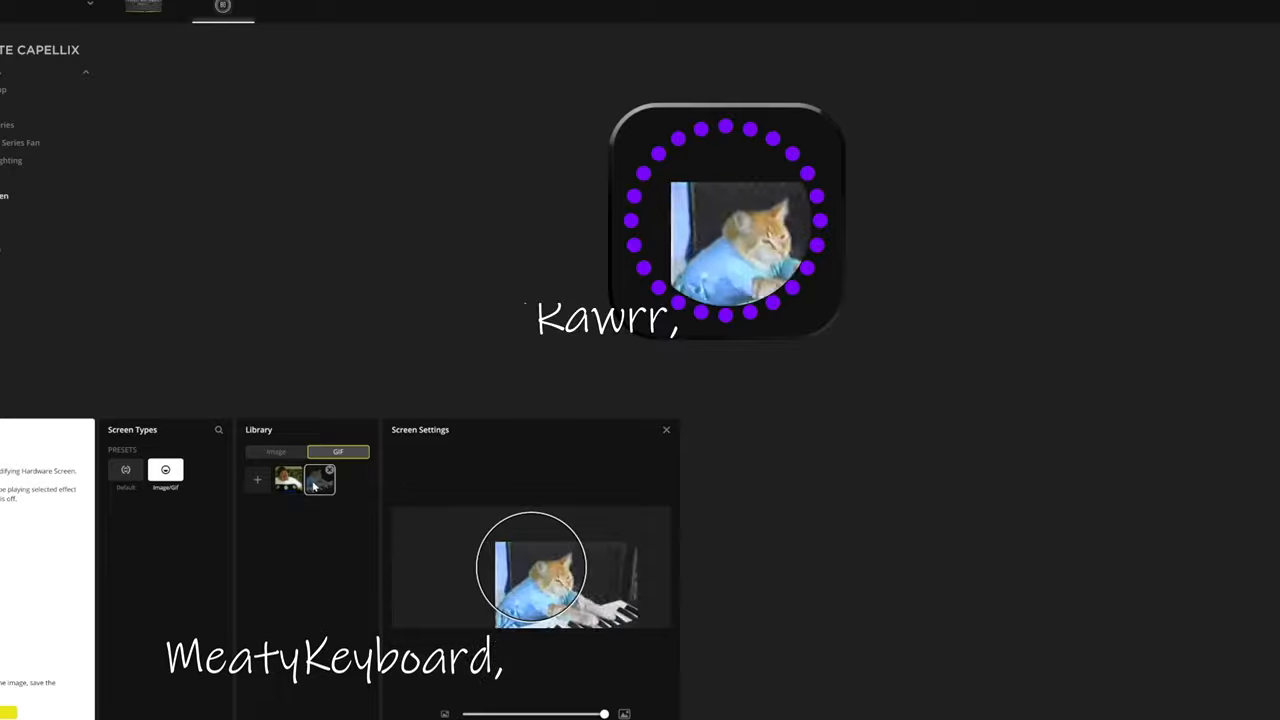